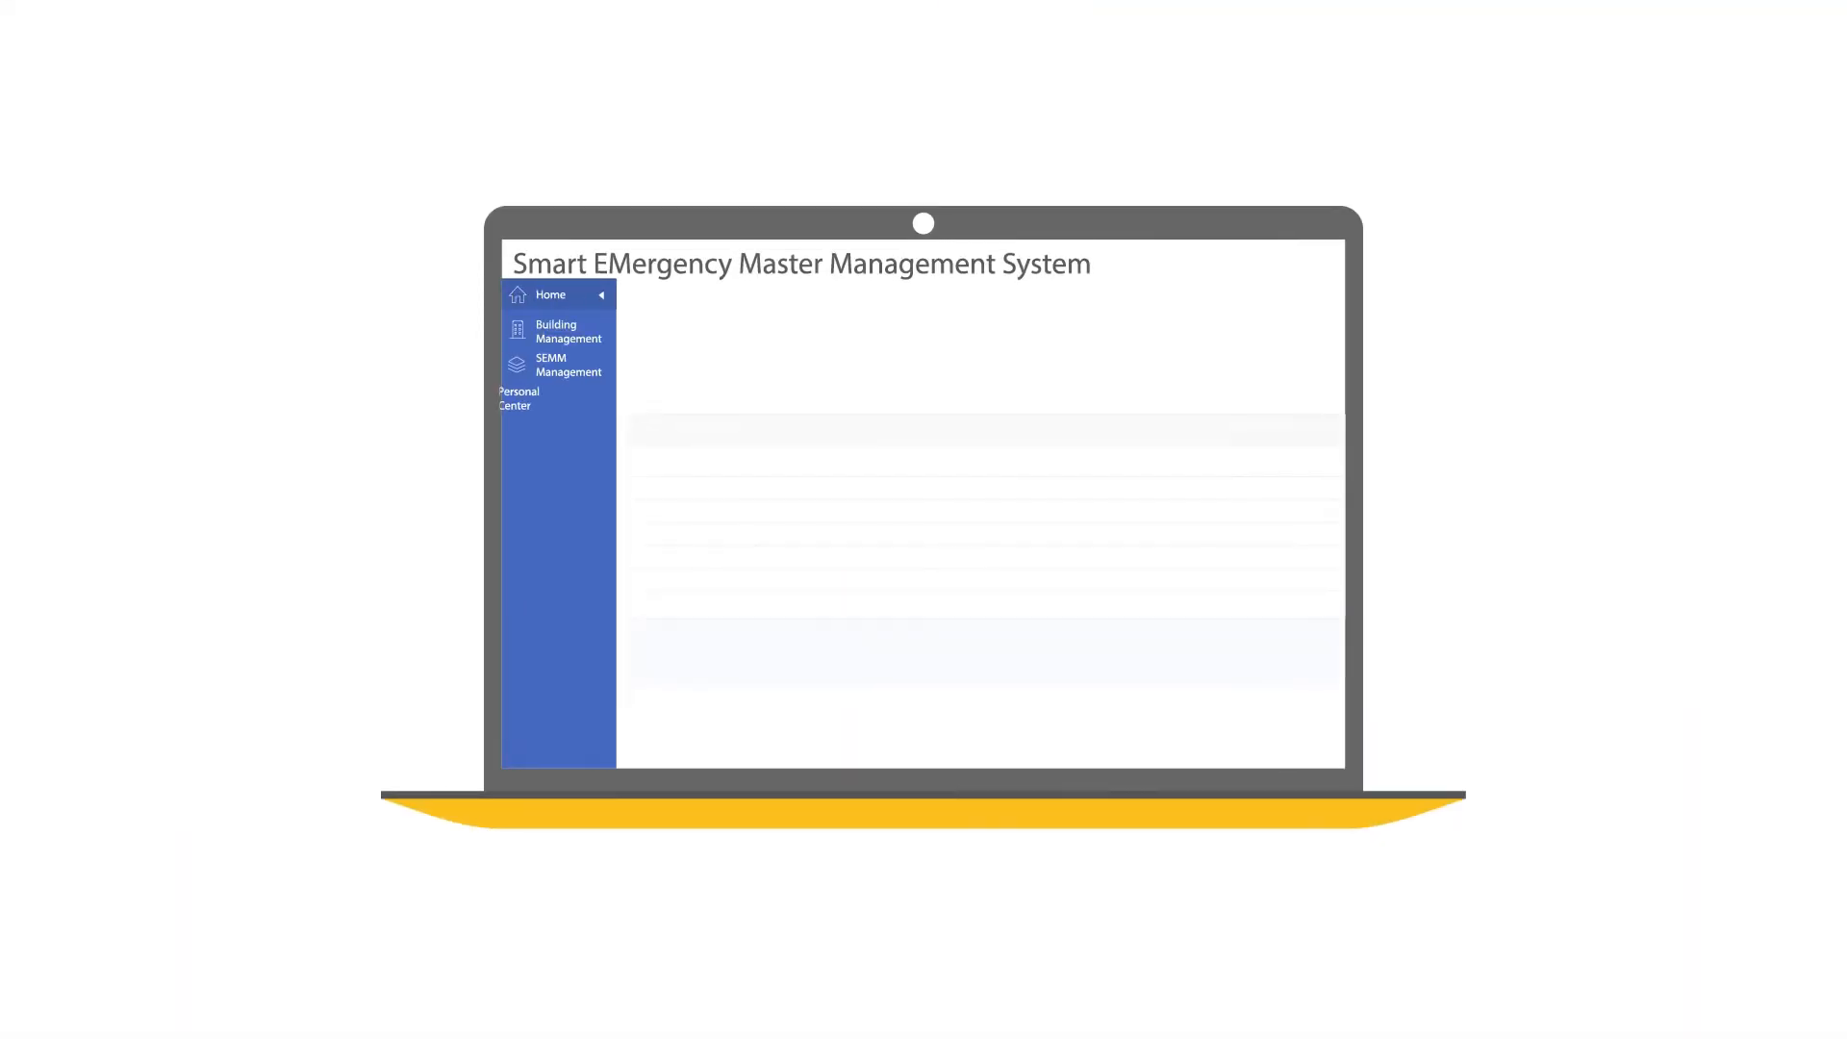
Show the demo board's lamp table via SEMM Management, six lamps with one flagged faulty.
{"action": "left_click", "coordinate": [566, 363]}
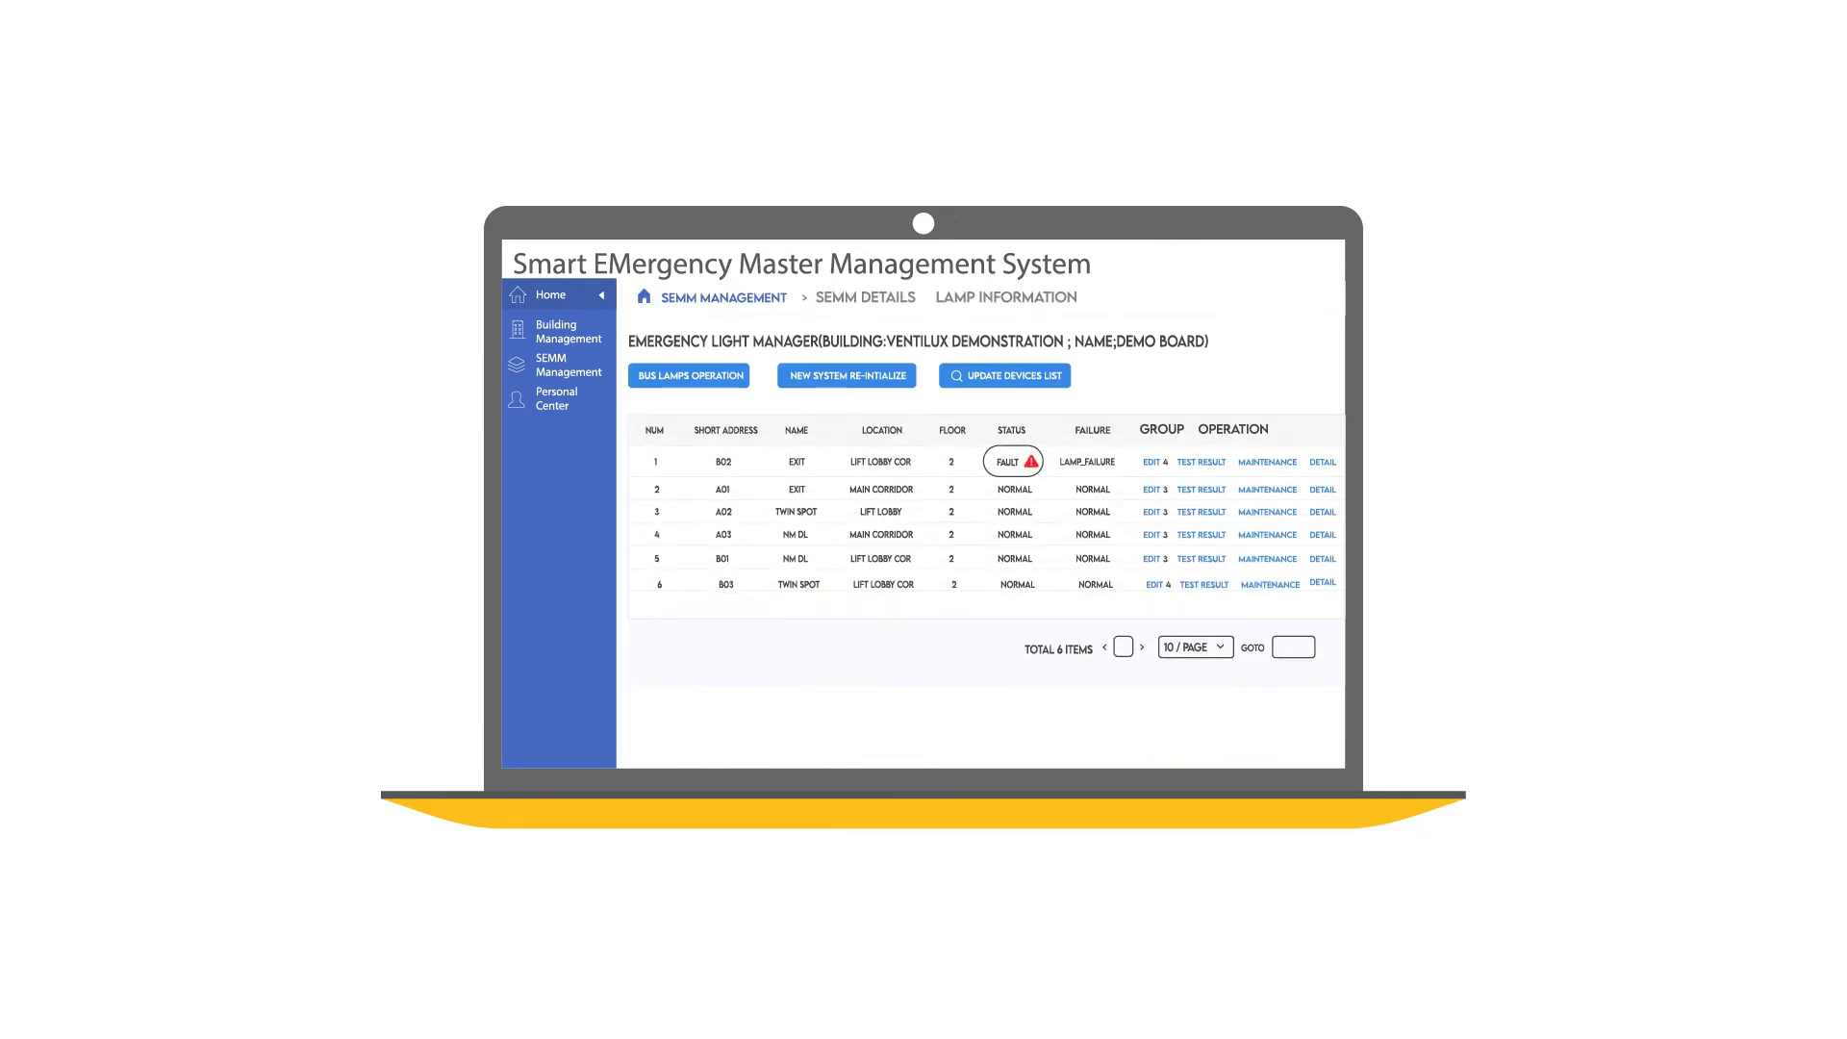